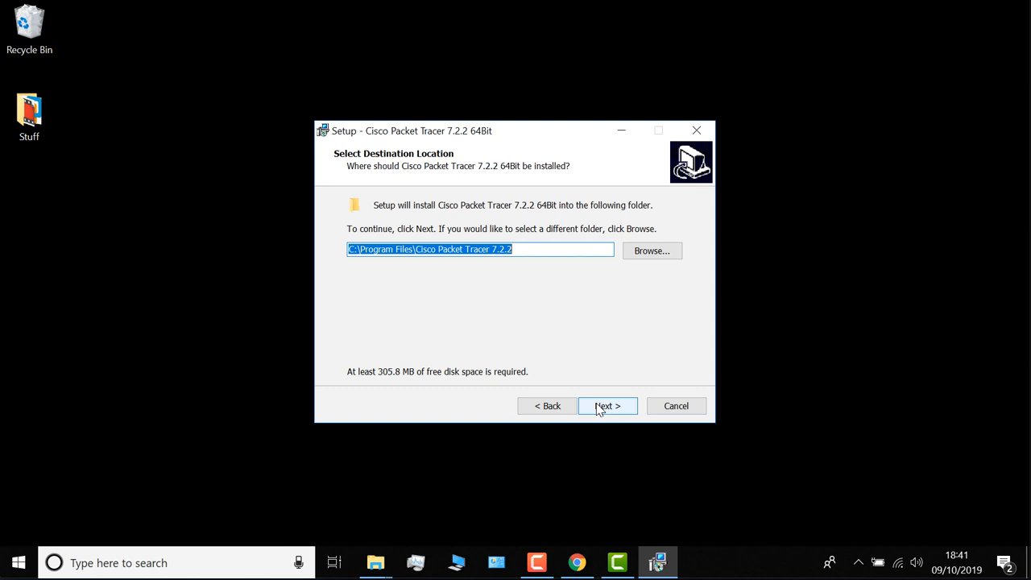
Accept the default Program Files install folder and proceed to the Start Menu folder page
left_click(606, 406)
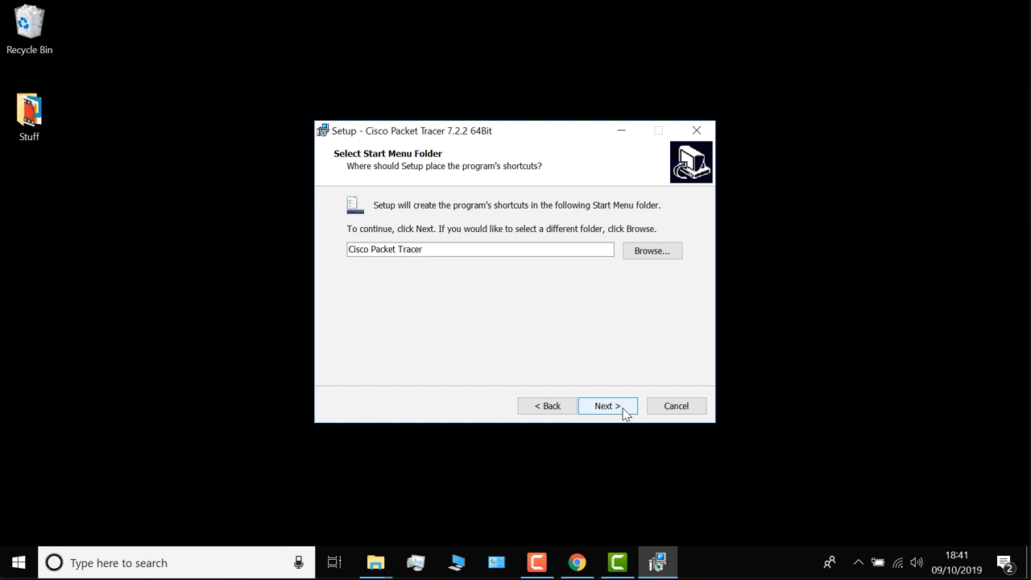